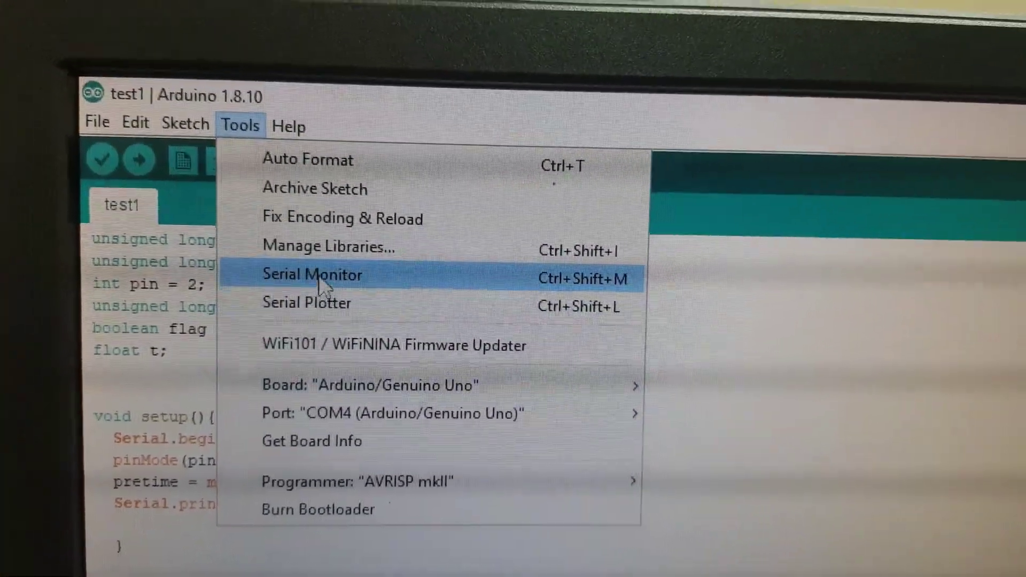
Open the Serial Monitor to watch the sketch's readings stream in, around 1210–1230
click(313, 275)
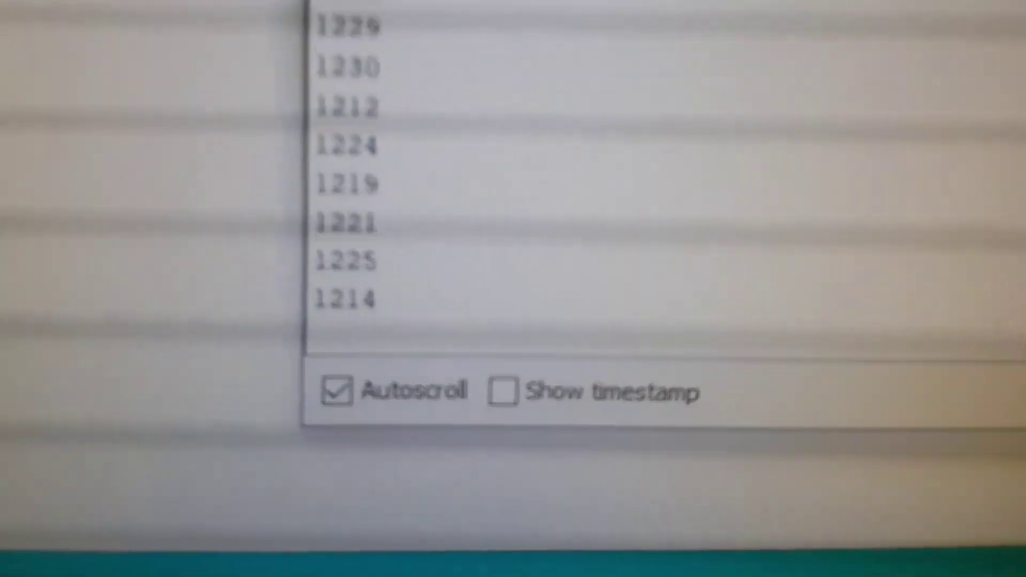